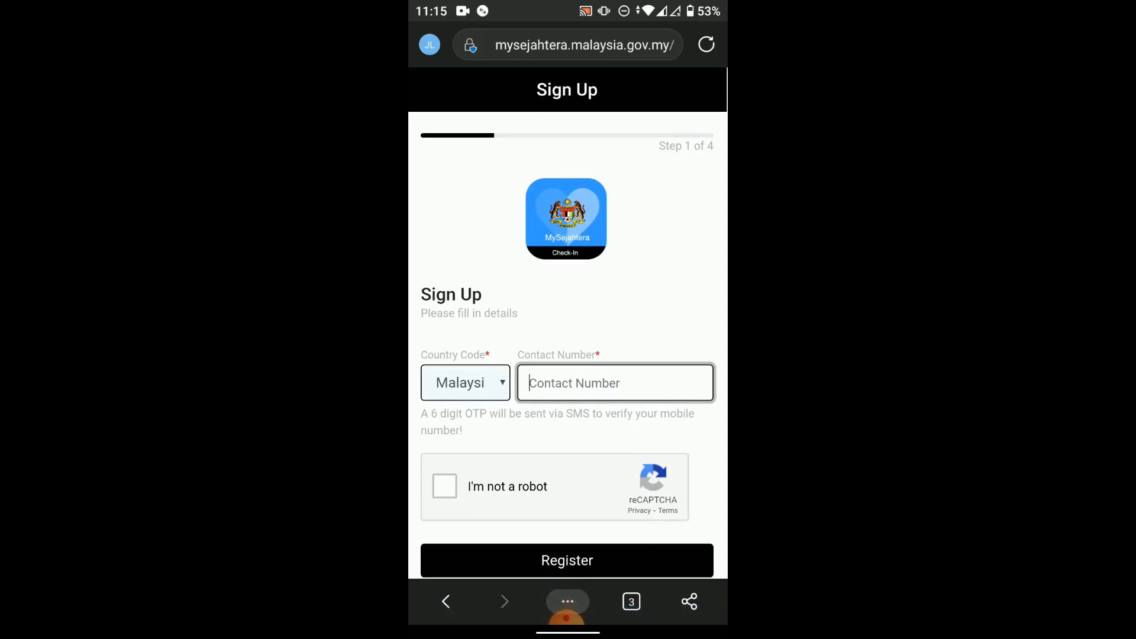
click(615, 383)
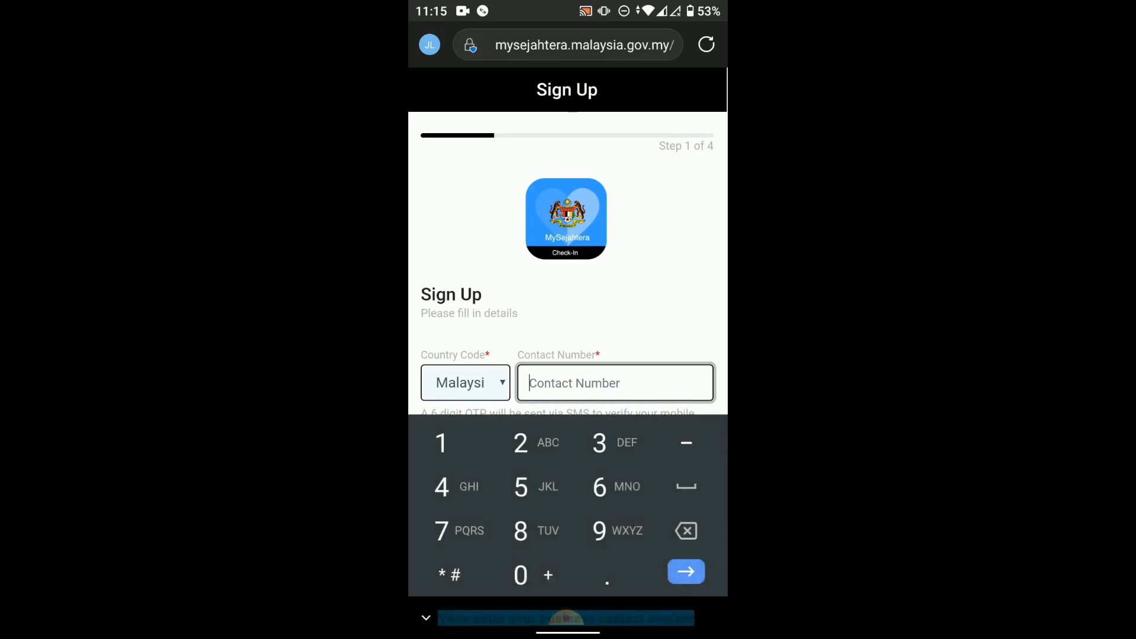
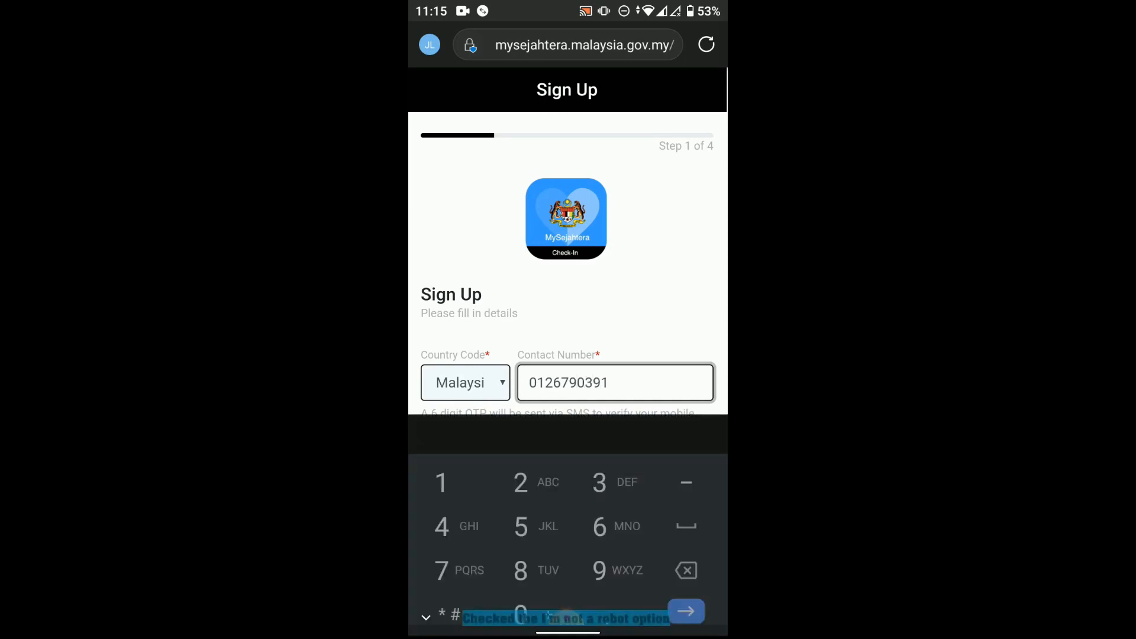
click(450, 412)
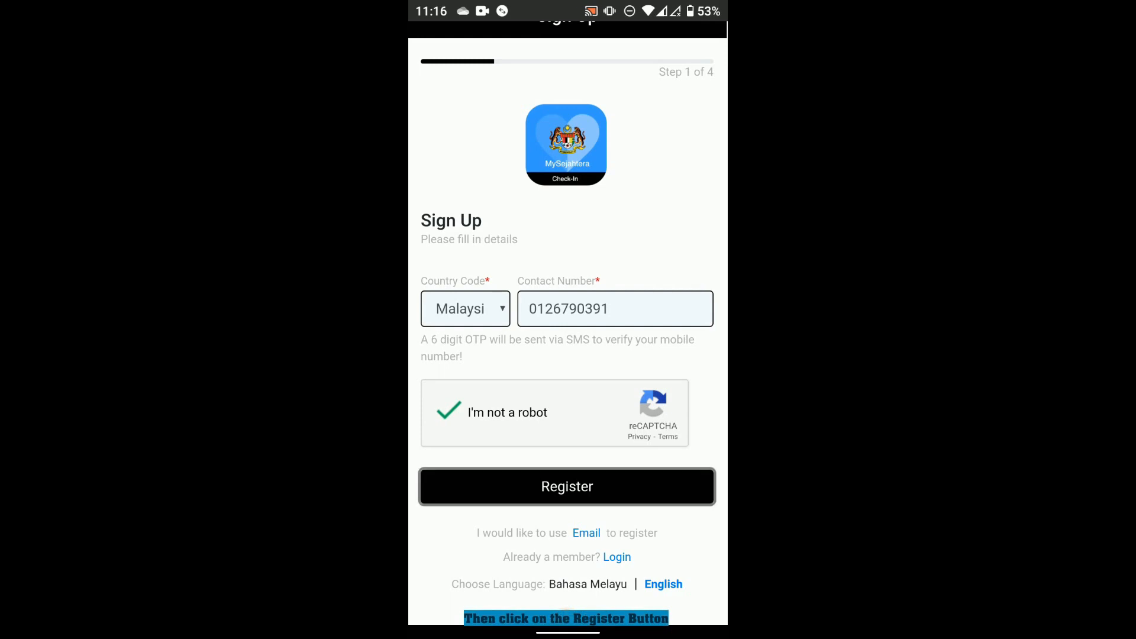
click(566, 487)
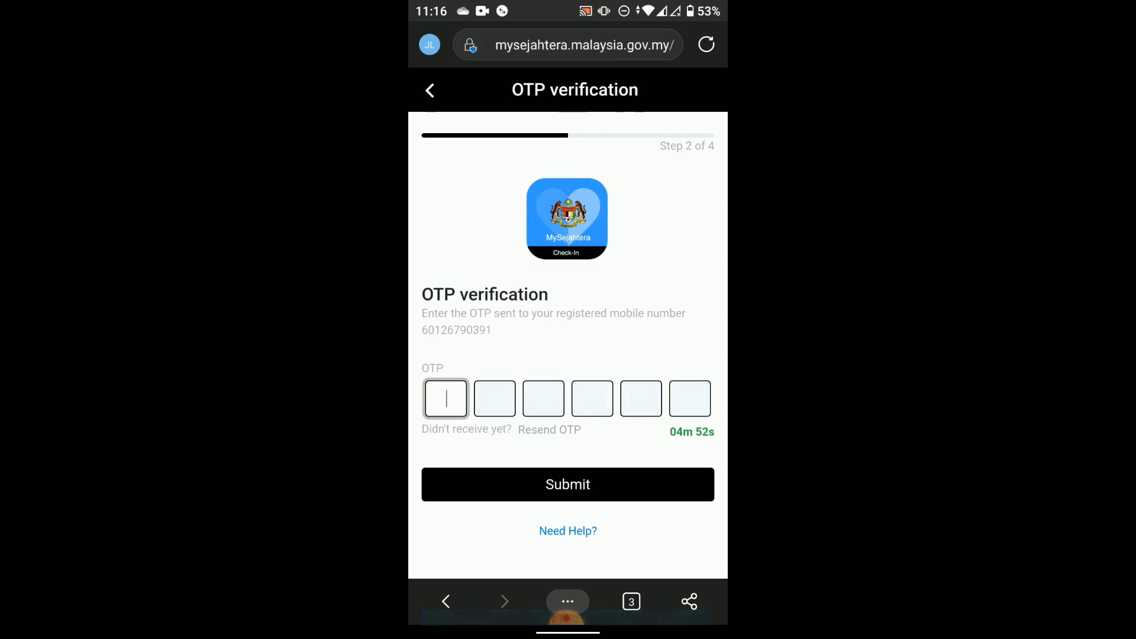
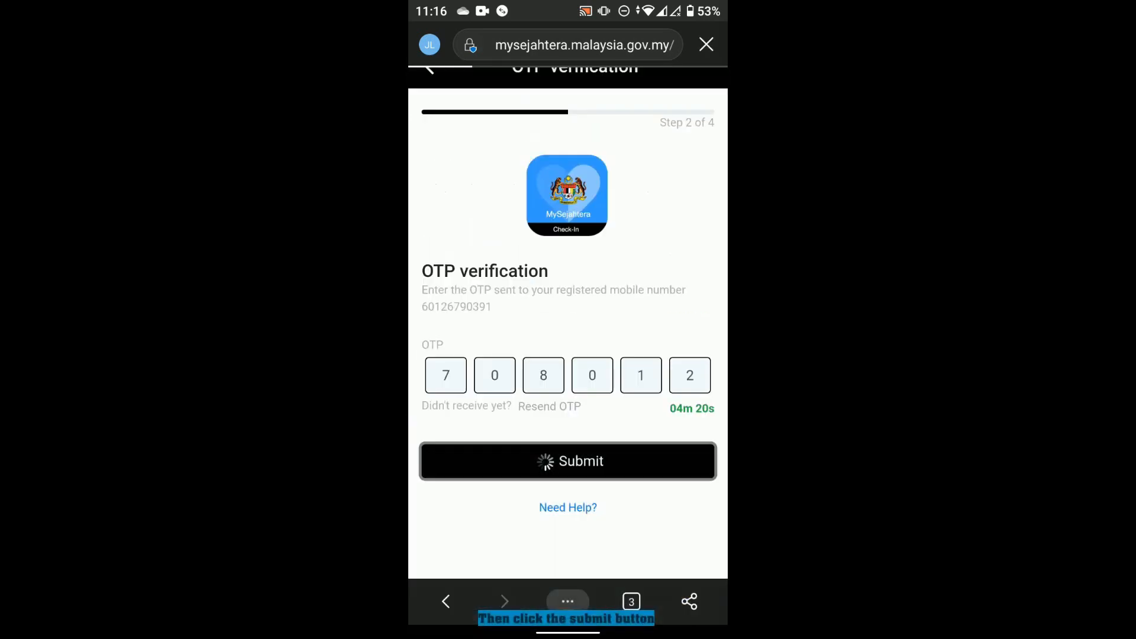
Enter the six-digit OTP and submit it for verification.
click(568, 461)
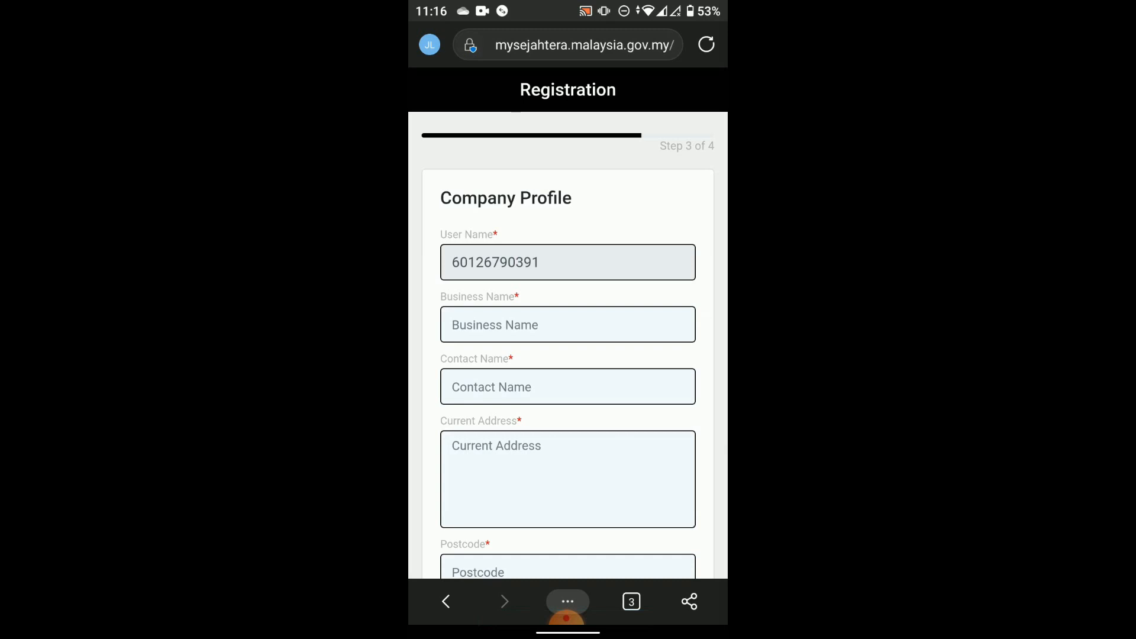
Submit the Solbase Technology company profile for postcode 43300, Selangor.
scroll(down, 3)
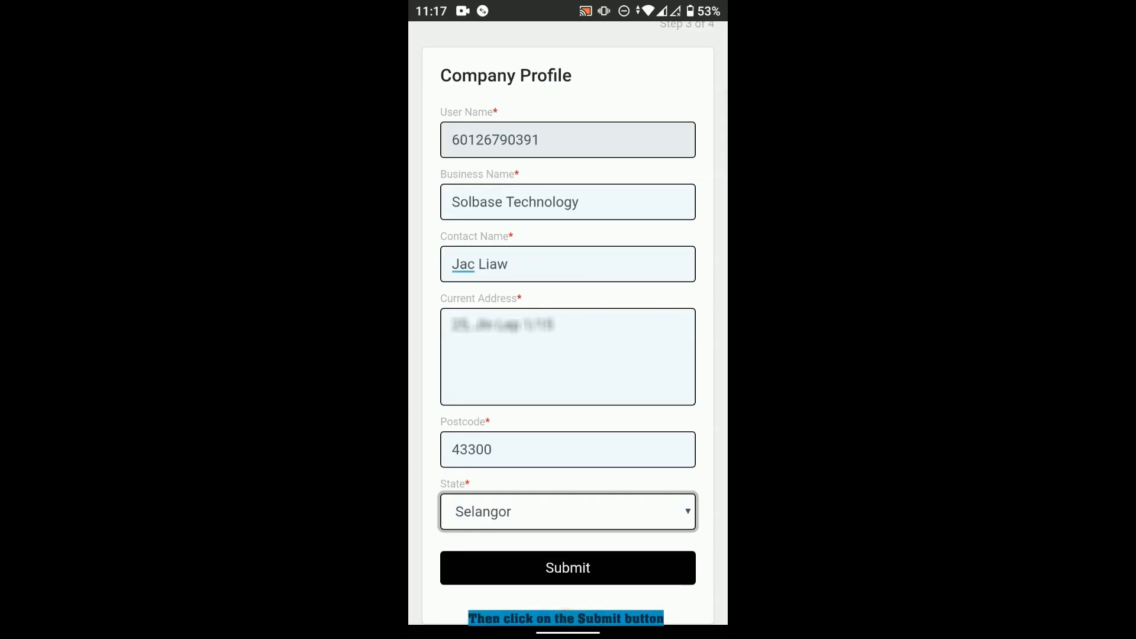
click(568, 568)
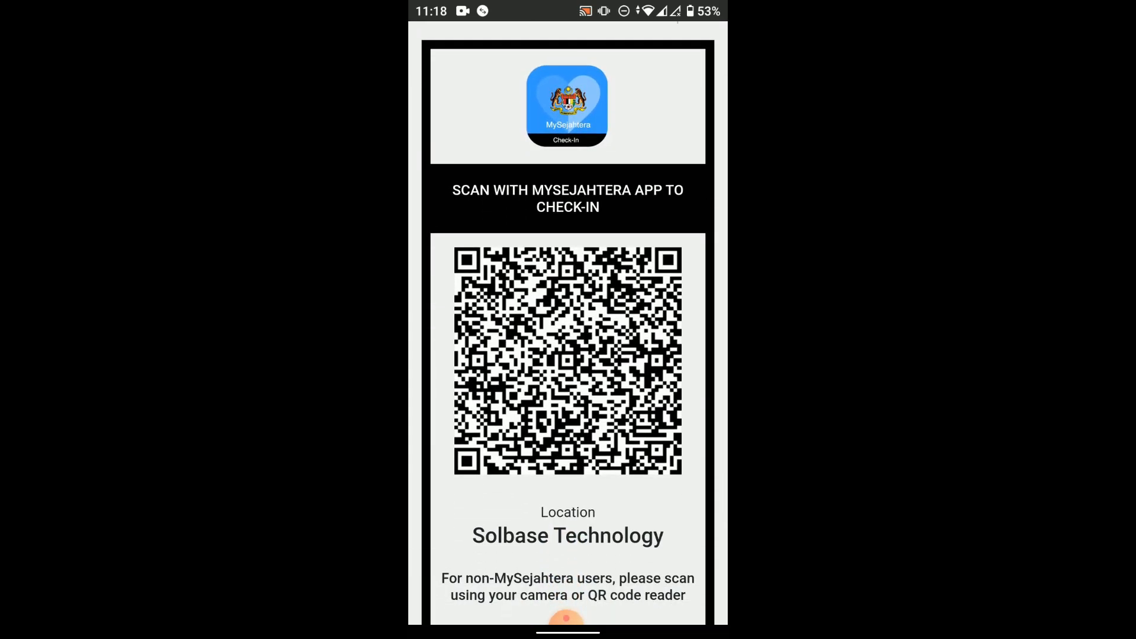
Open the new-location form from the Add Locations option.
scroll(down, 3)
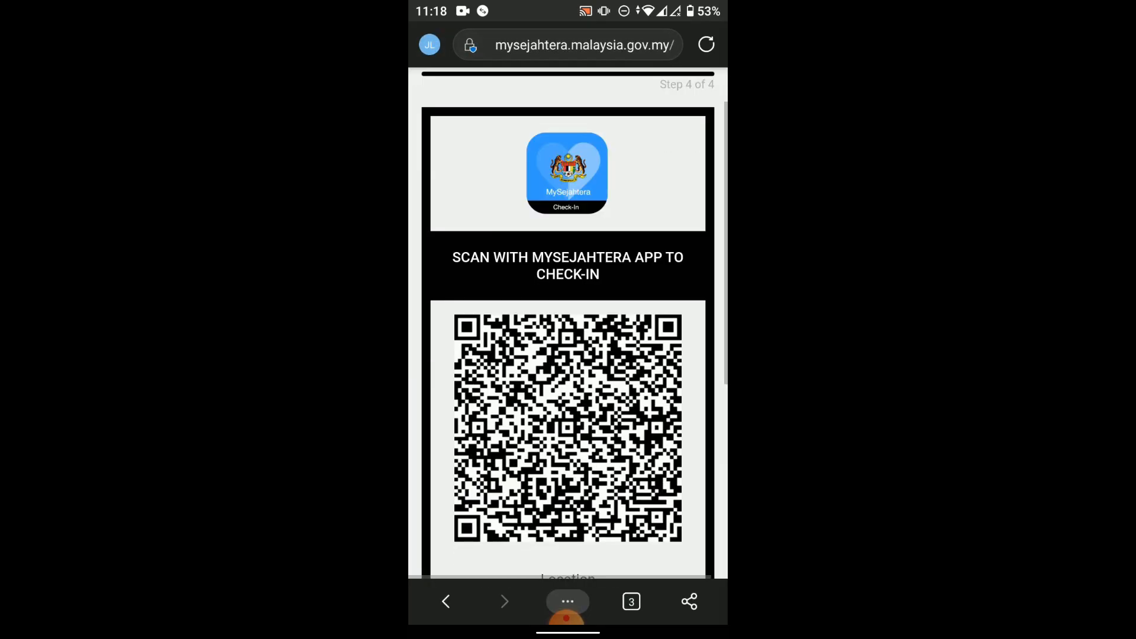
scroll(down, 3)
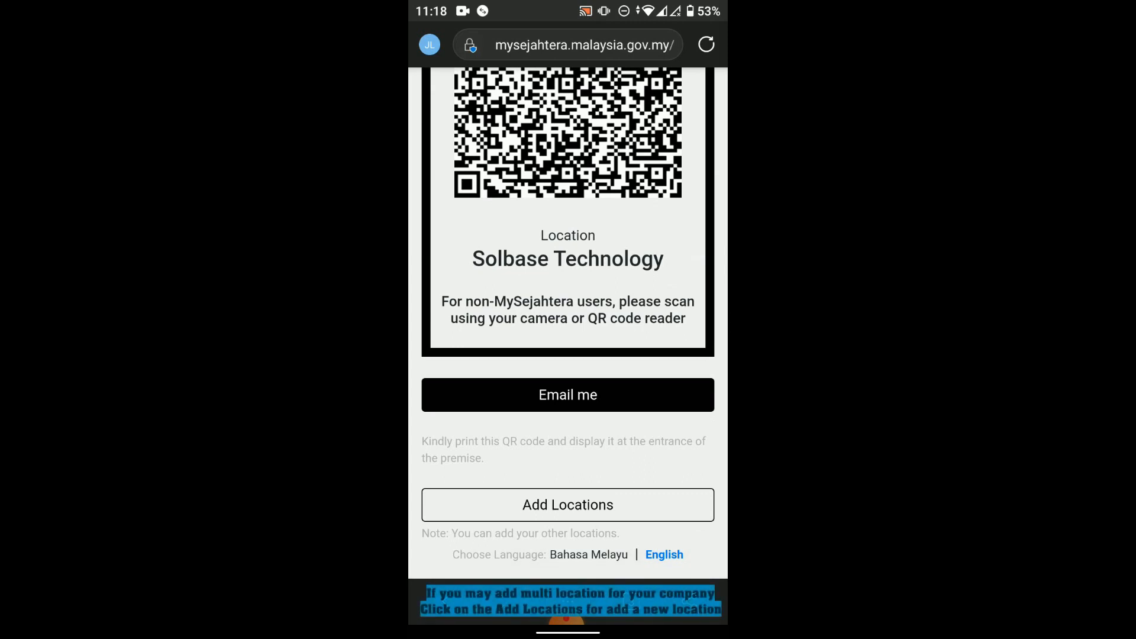
click(568, 504)
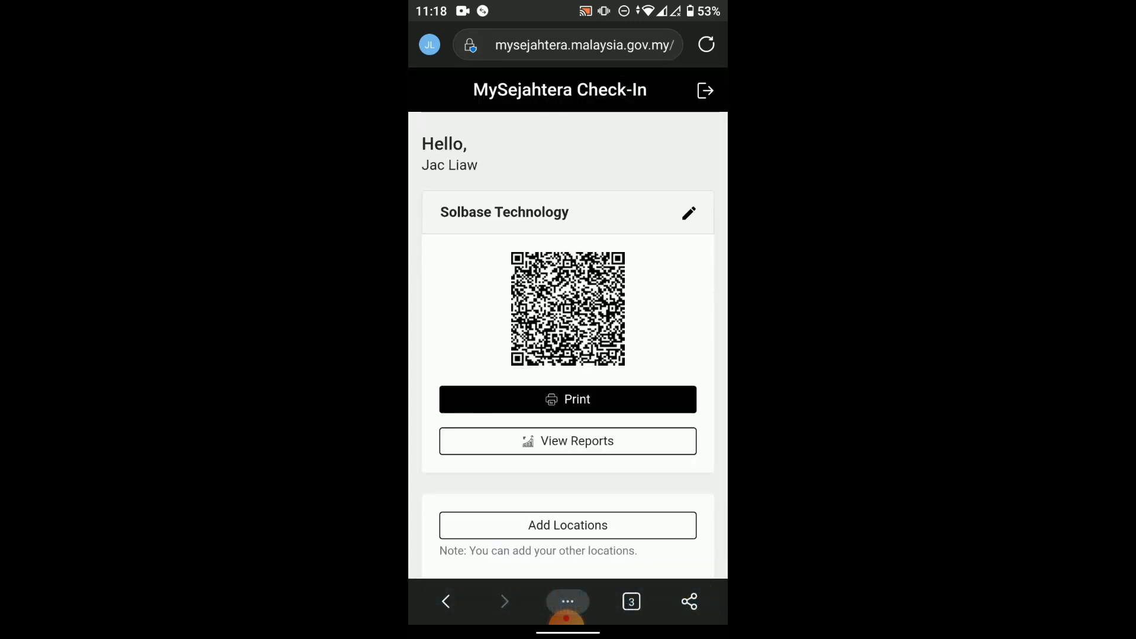
click(568, 525)
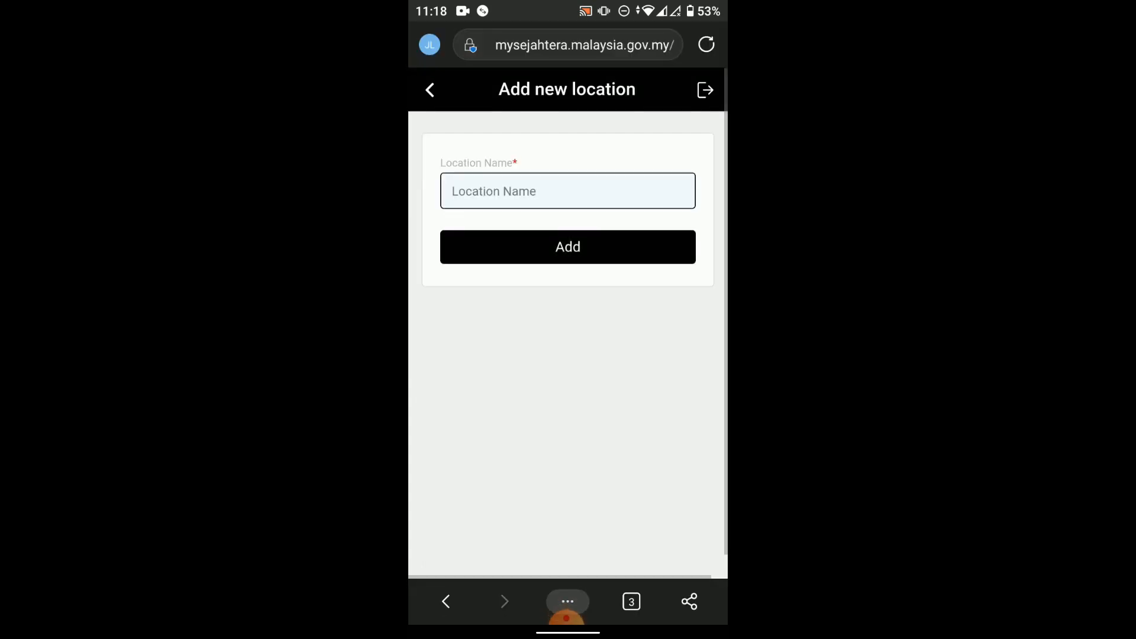
Name the new location JB Branch and add it.
text(Jb)
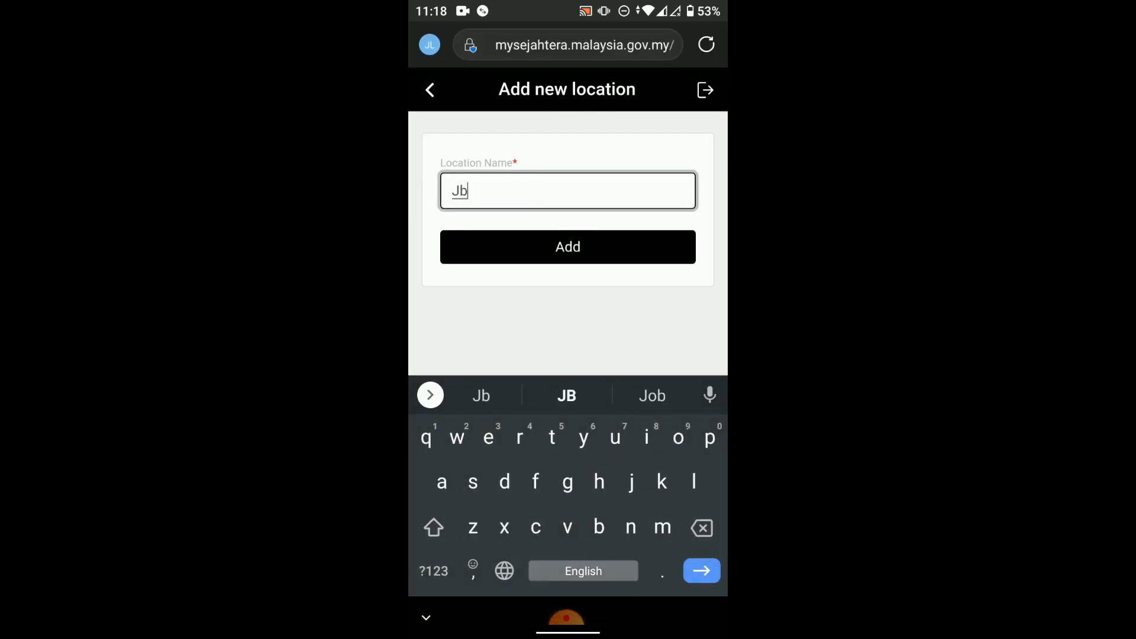
click(567, 247)
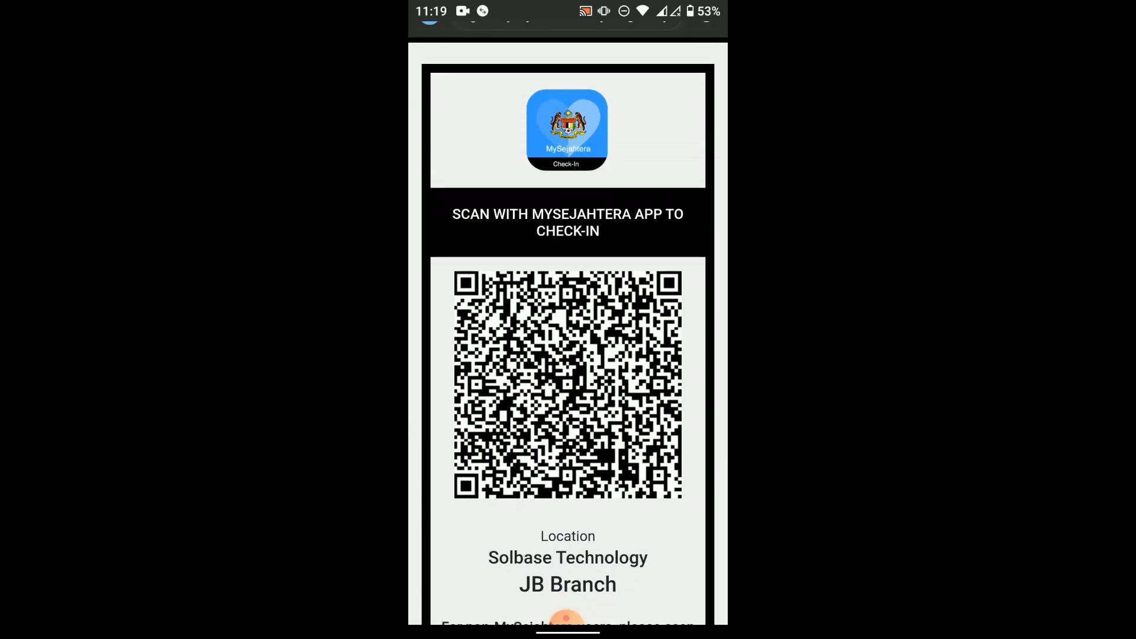
scroll(down, 3)
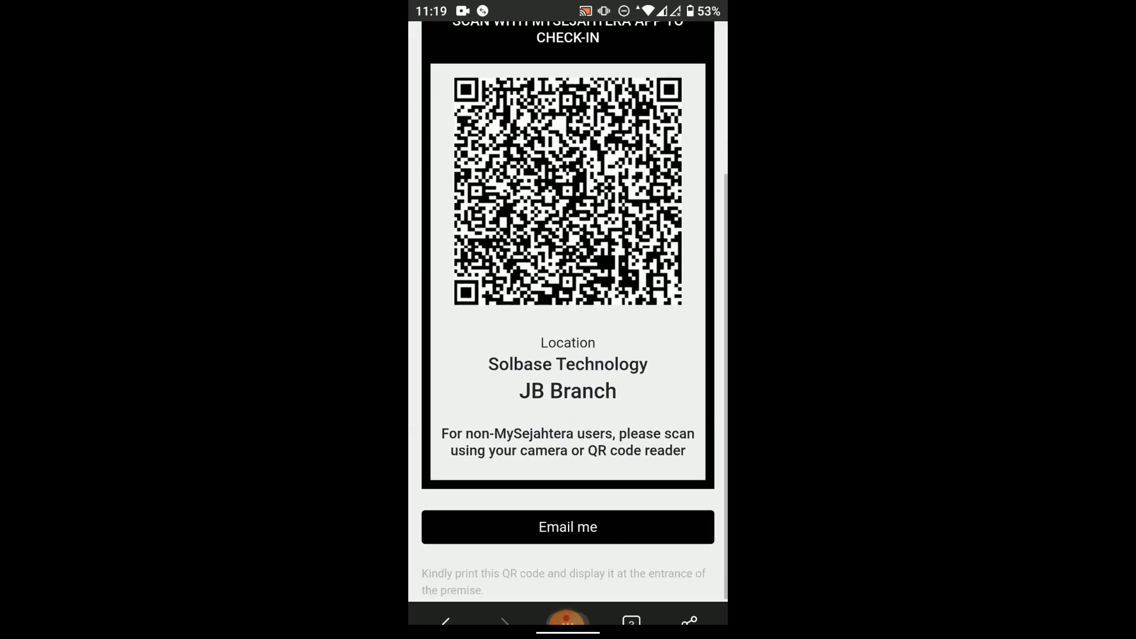